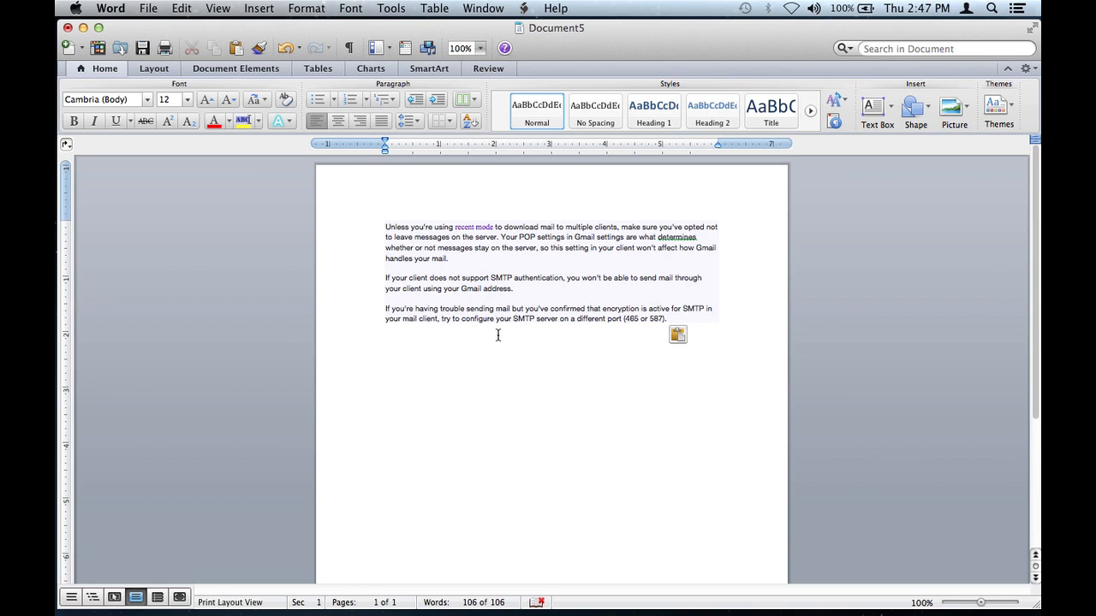
# Step: Save the document to Documents as Rich Text Format (.rtf) named "Unless you"
pyautogui.click(383, 328)
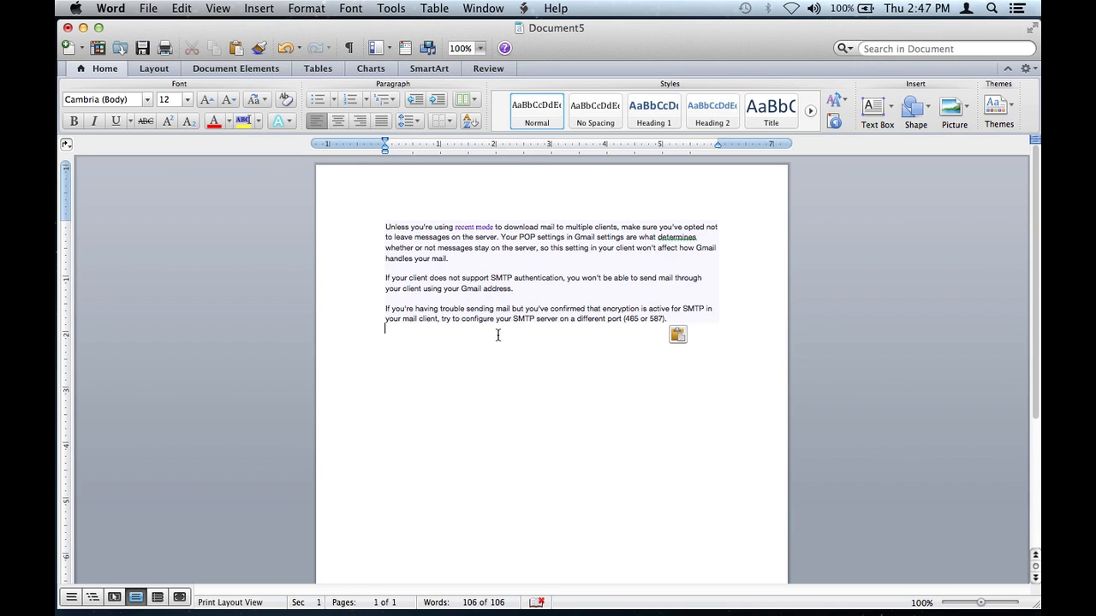
pyautogui.moveTo(504, 391)
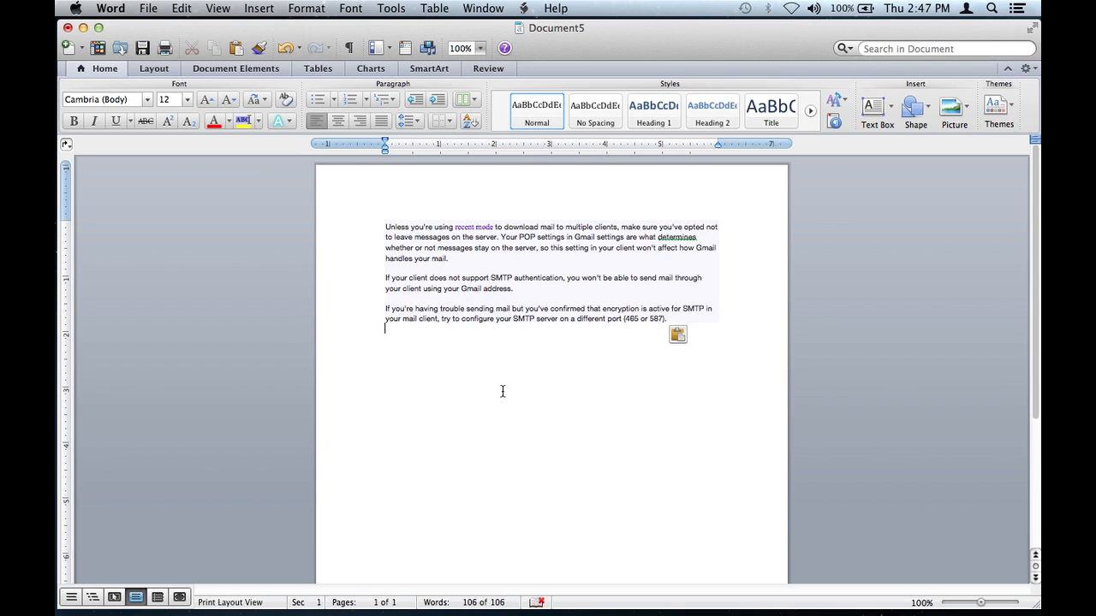
pyautogui.moveTo(491, 413)
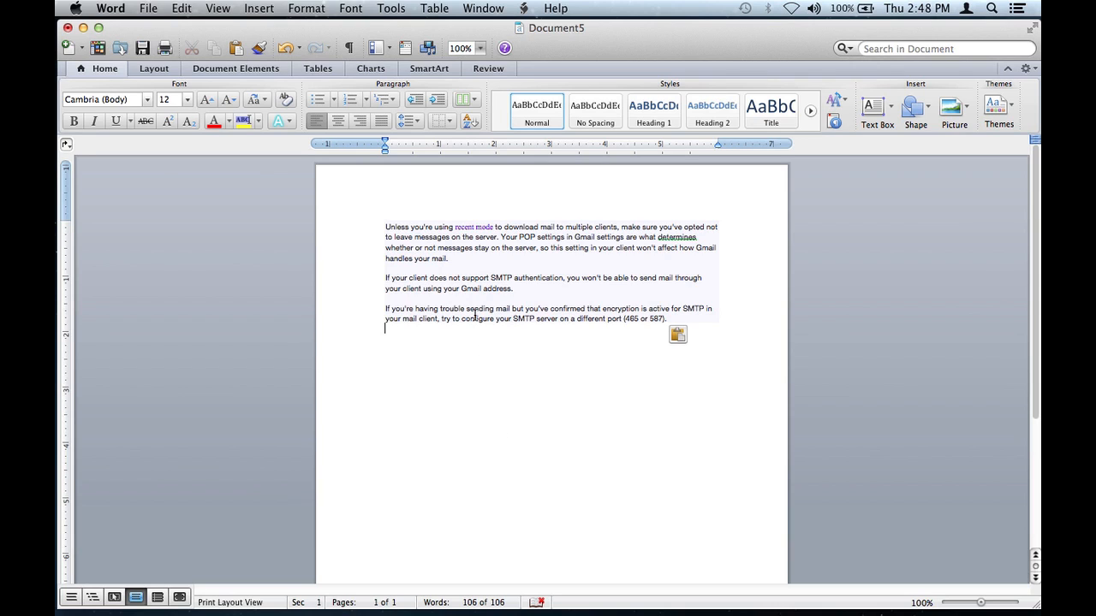
pyautogui.moveTo(452, 301)
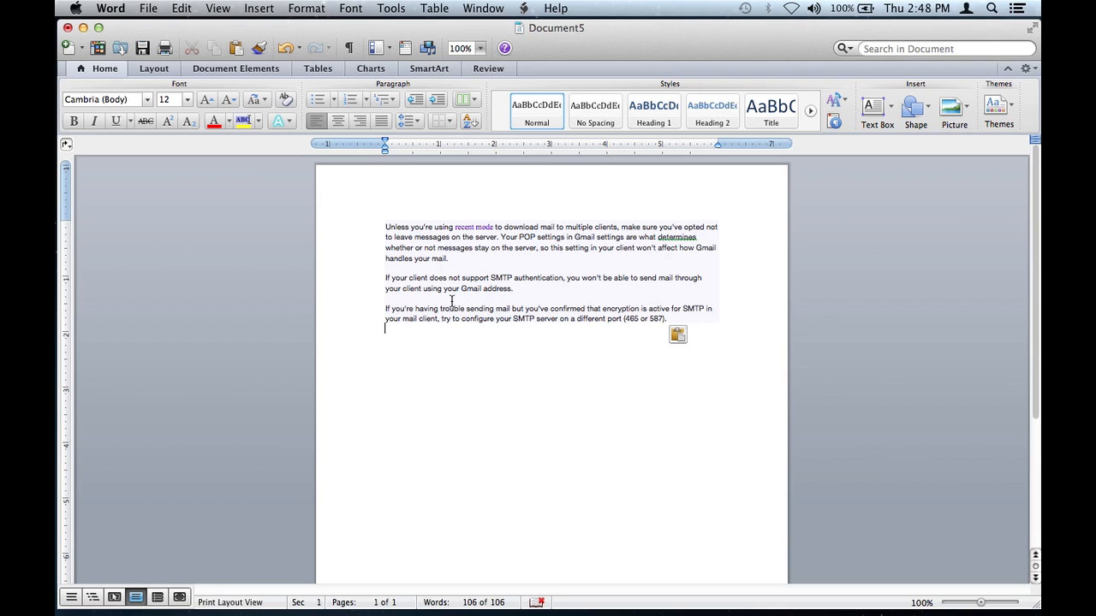
pyautogui.moveTo(465, 337)
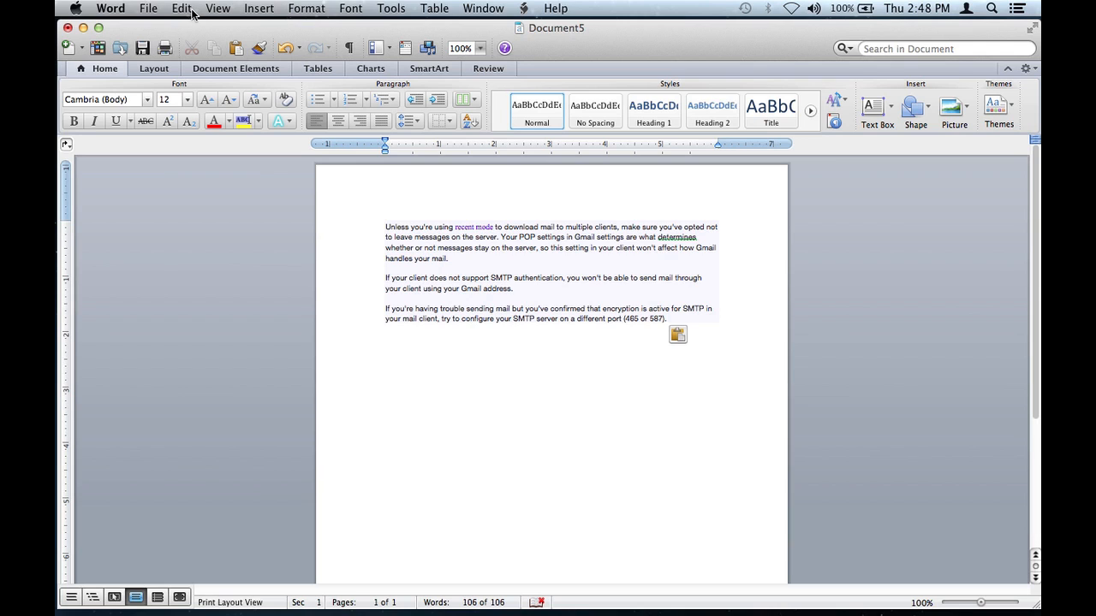
pyautogui.click(148, 7)
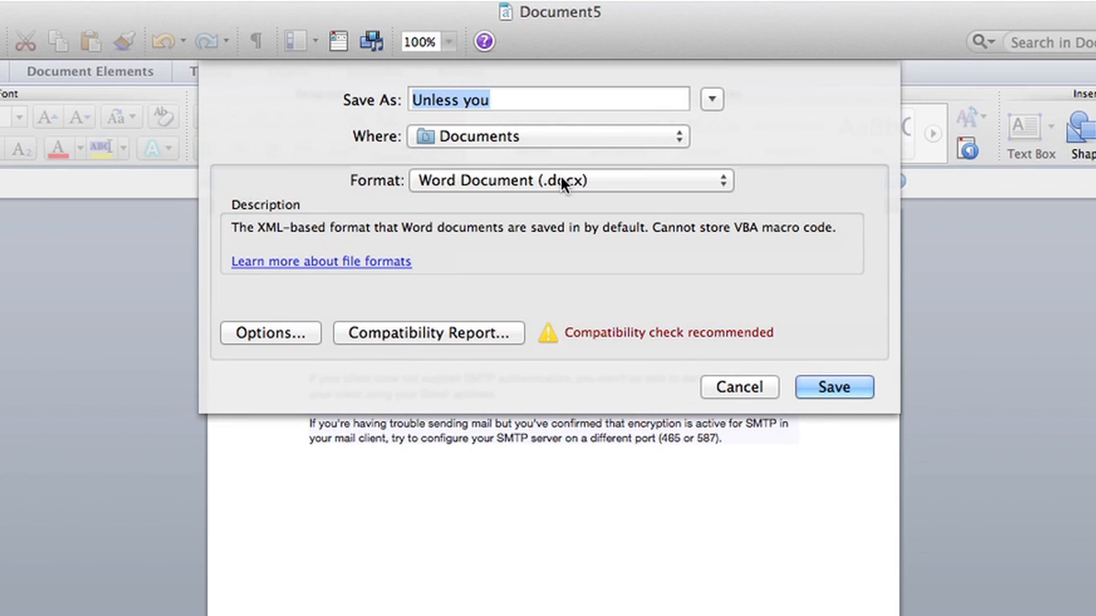
pyautogui.moveTo(717, 187)
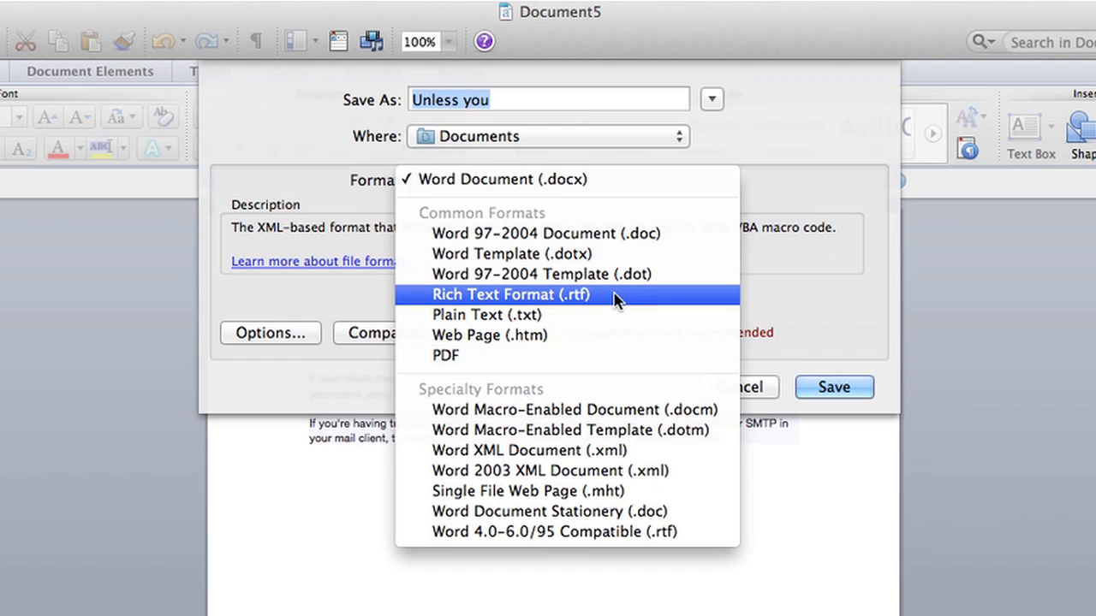
pyautogui.click(510, 295)
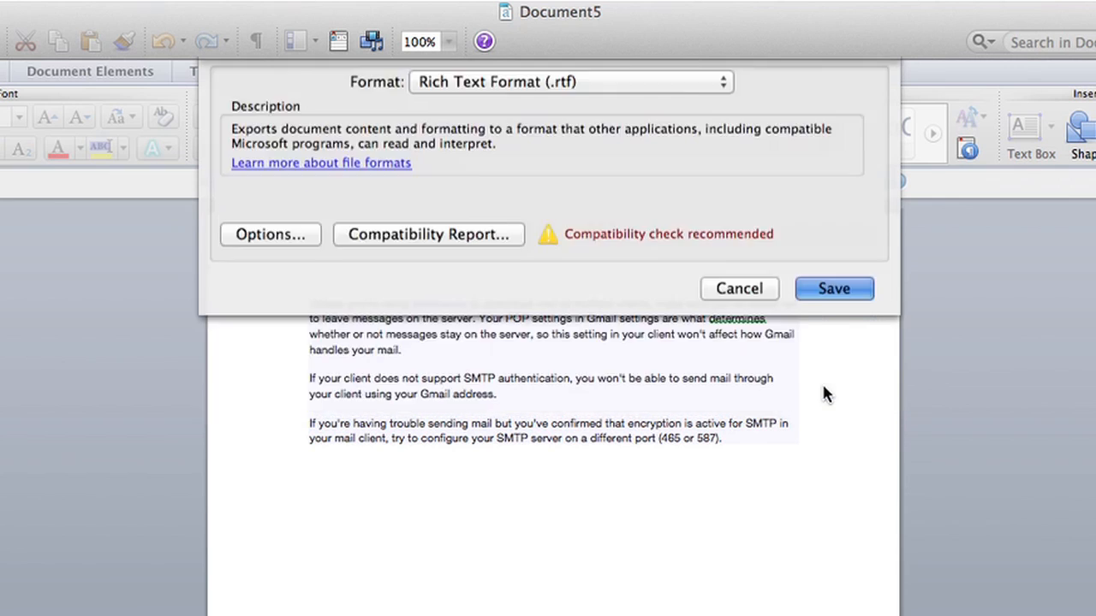
pyautogui.click(832, 288)
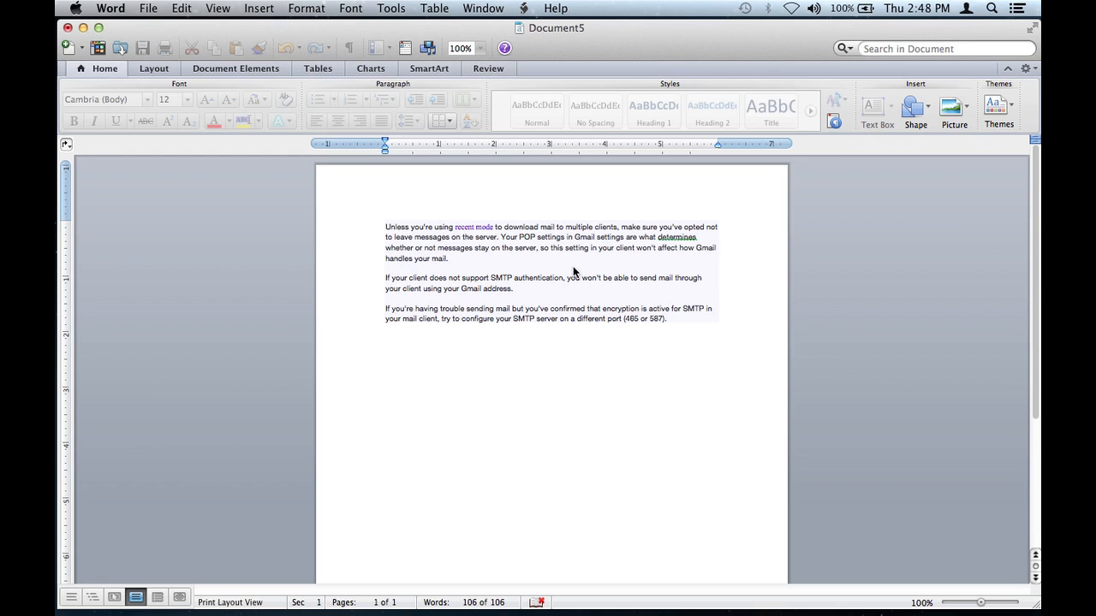